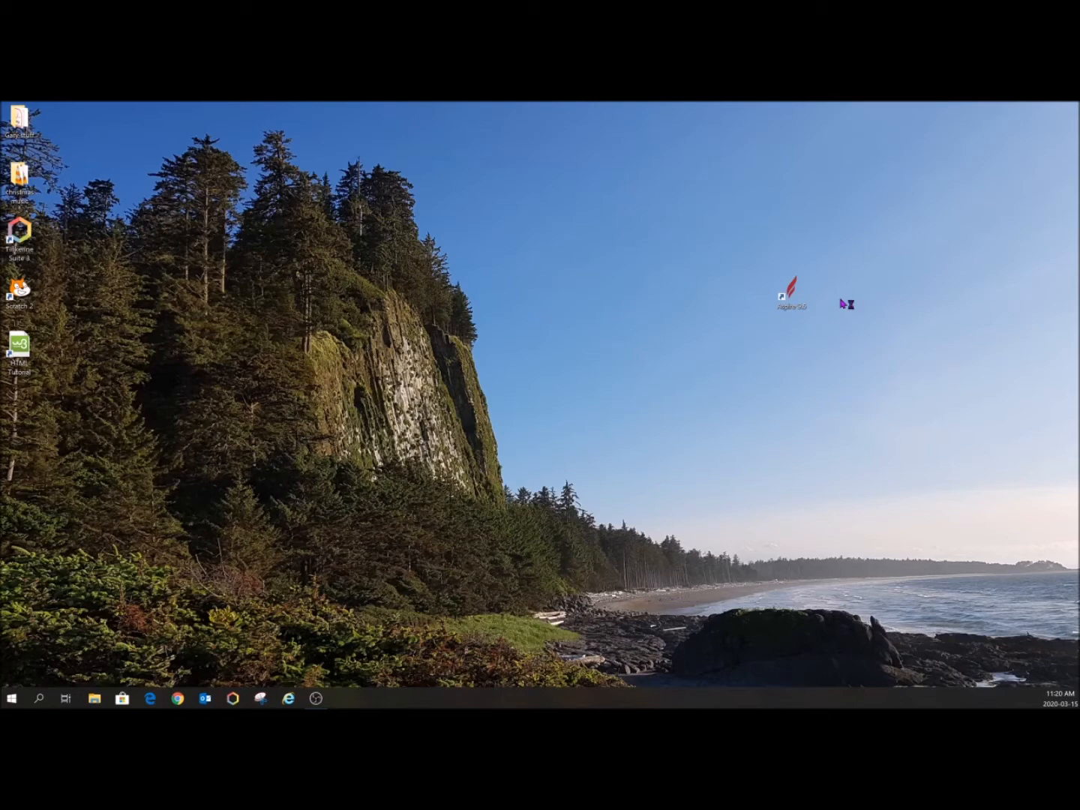
mouse_move(842, 304)
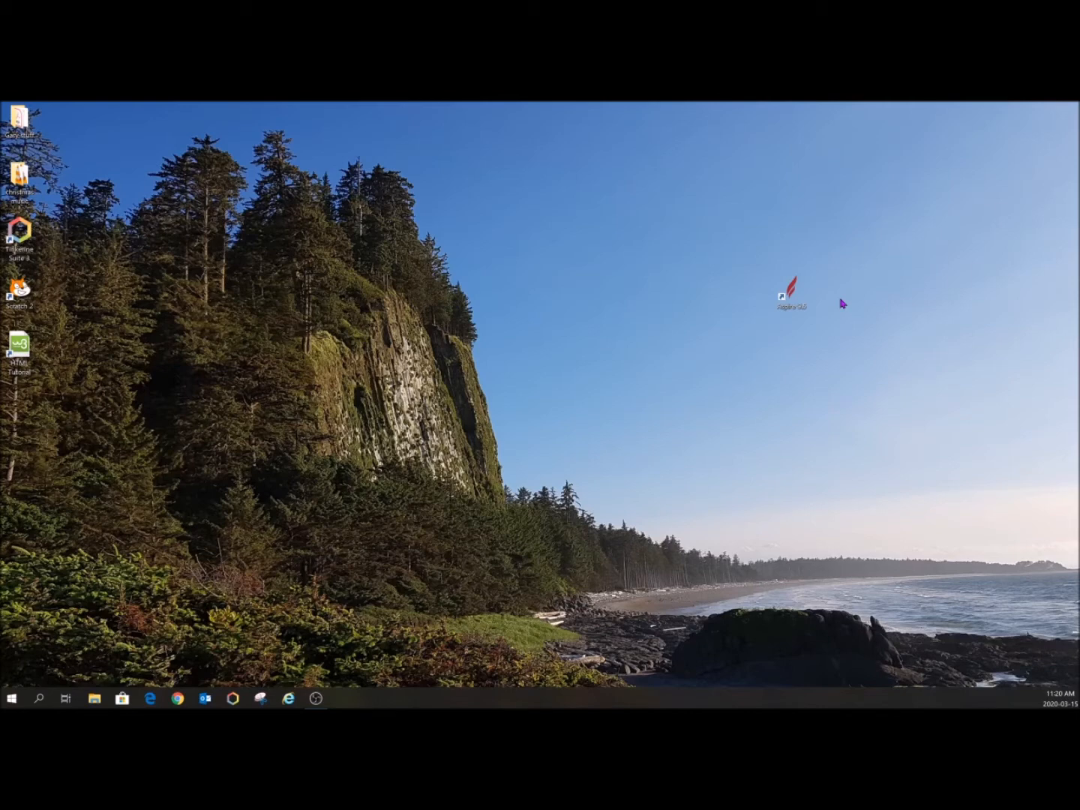
mouse_move(776, 400)
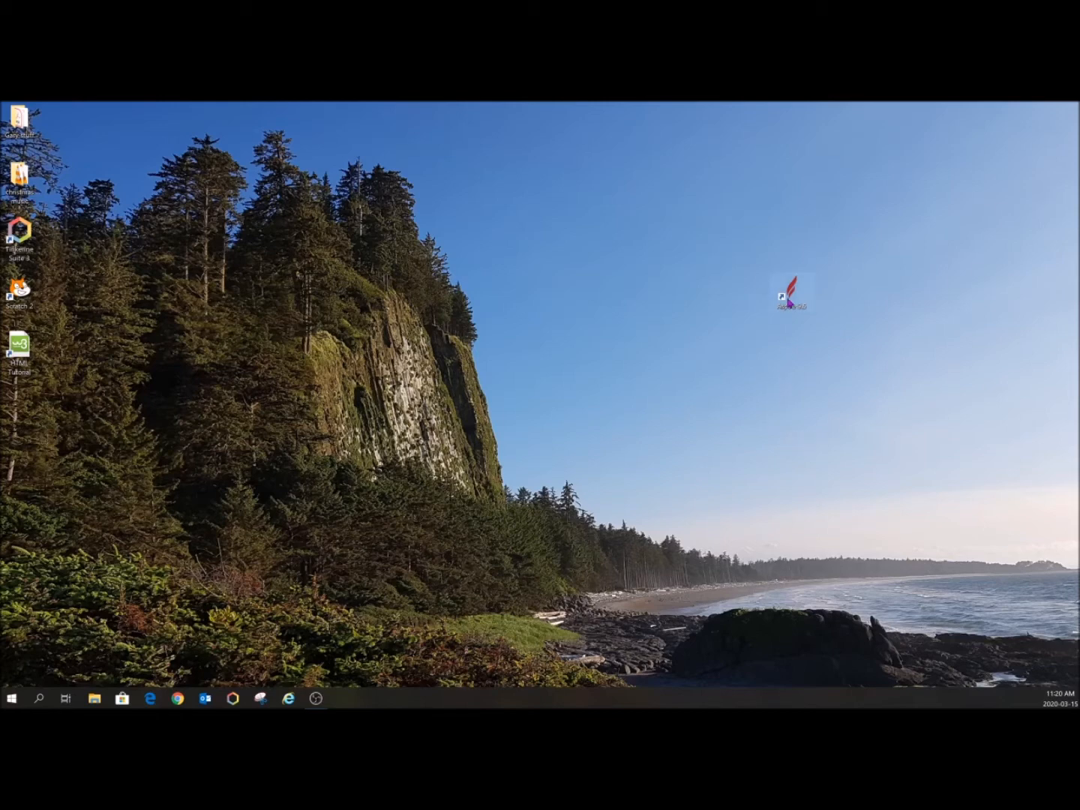
Launch Aspire 9.5 from its desktop shortcut.
double_click(789, 293)
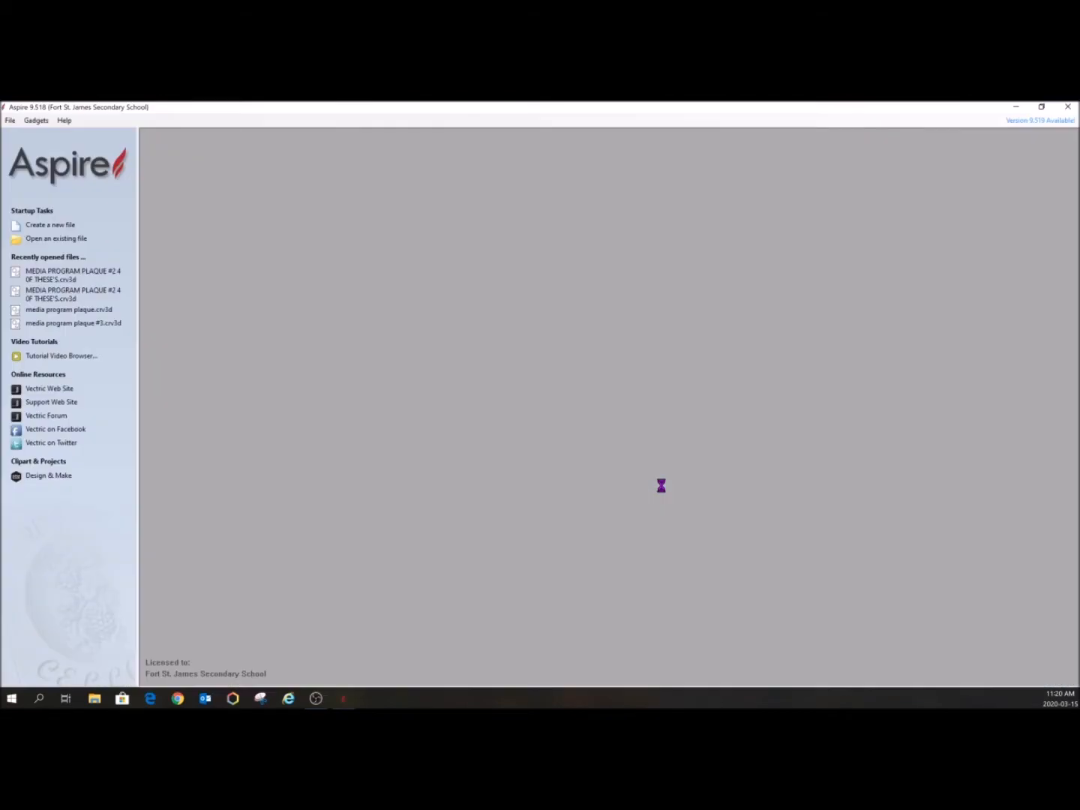
mouse_move(652, 220)
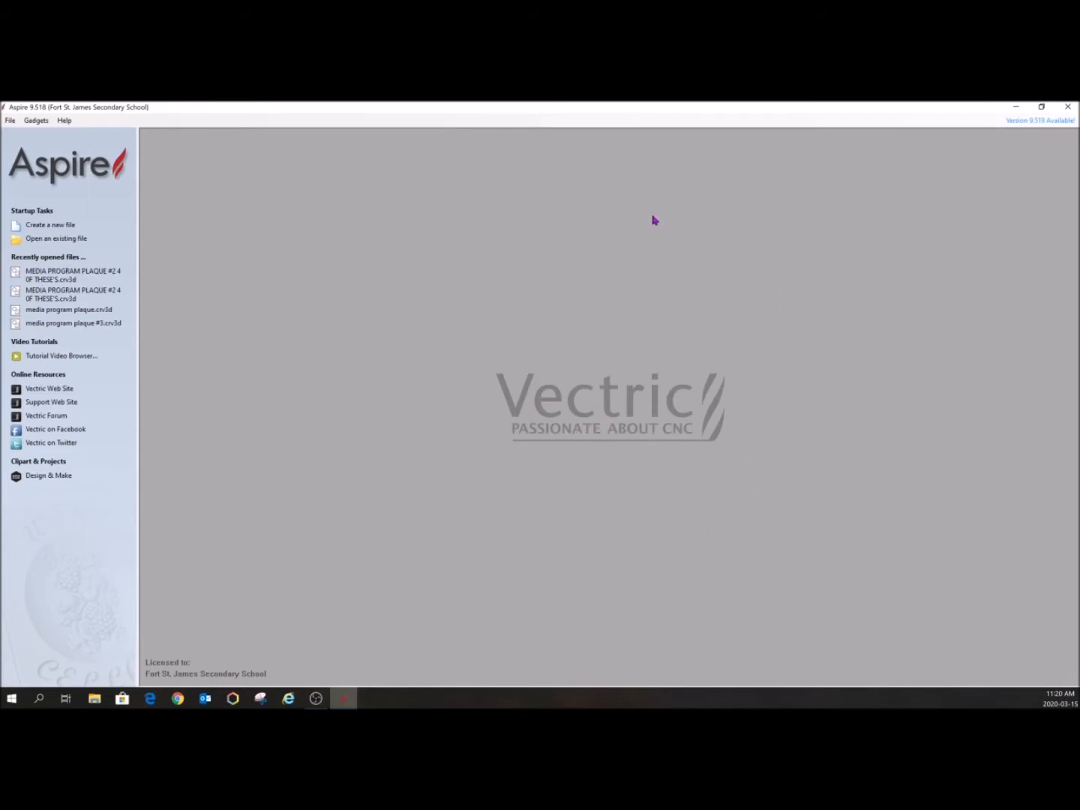
mouse_move(489, 412)
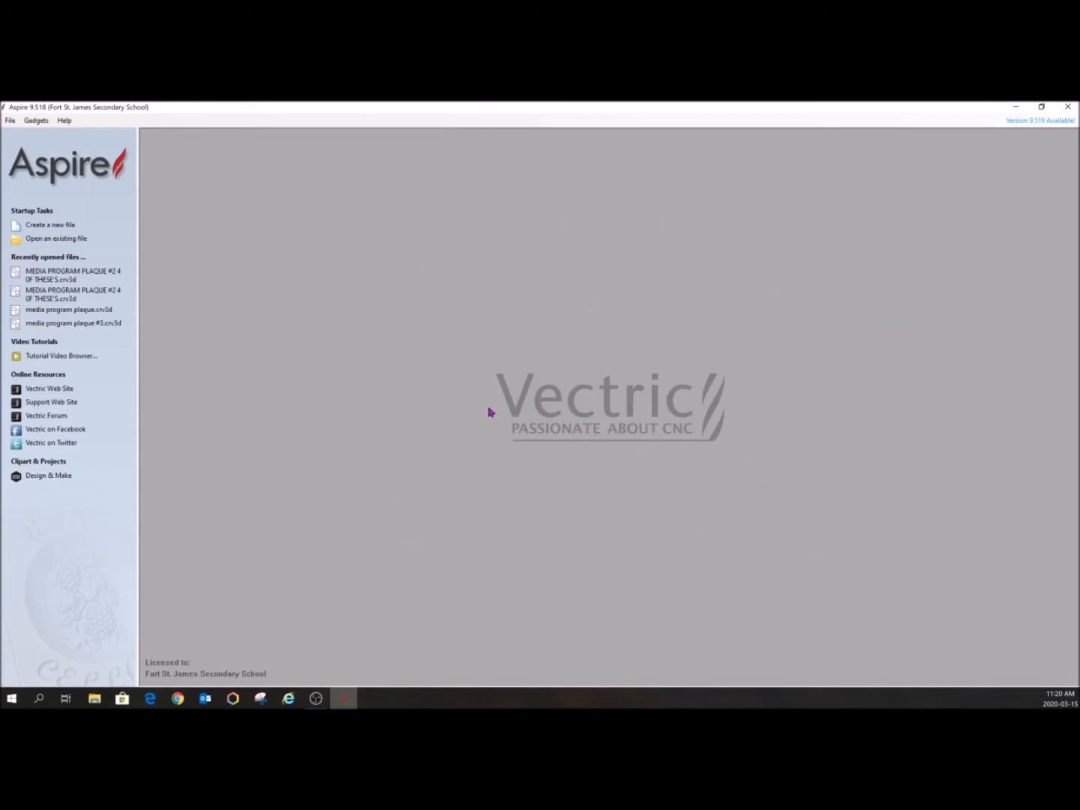
mouse_move(607, 536)
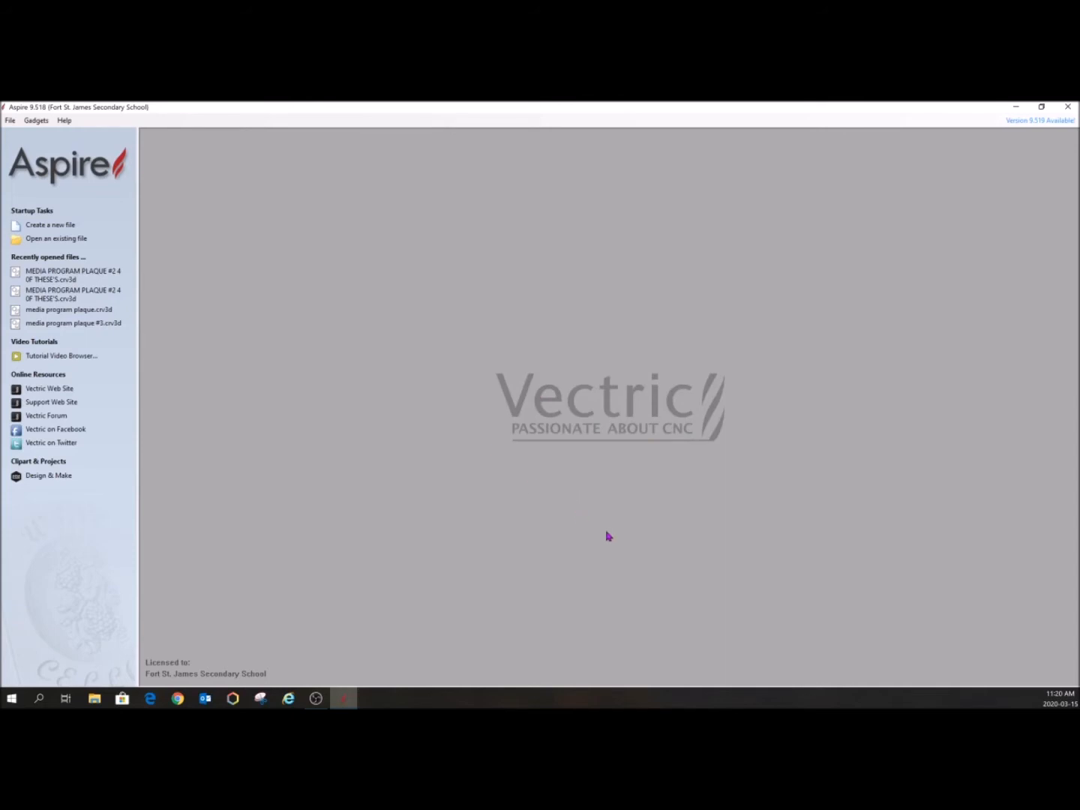
mouse_move(223, 326)
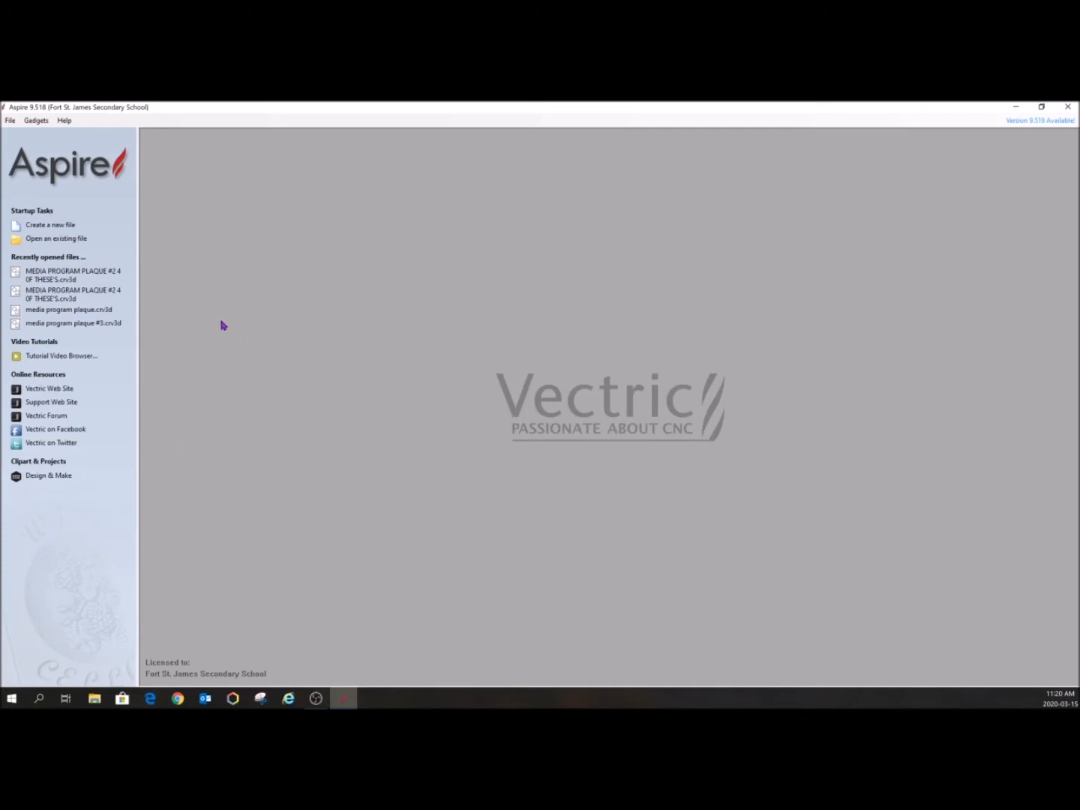
Create a new file from Startup Tasks to bring up Job Setup.
click(49, 225)
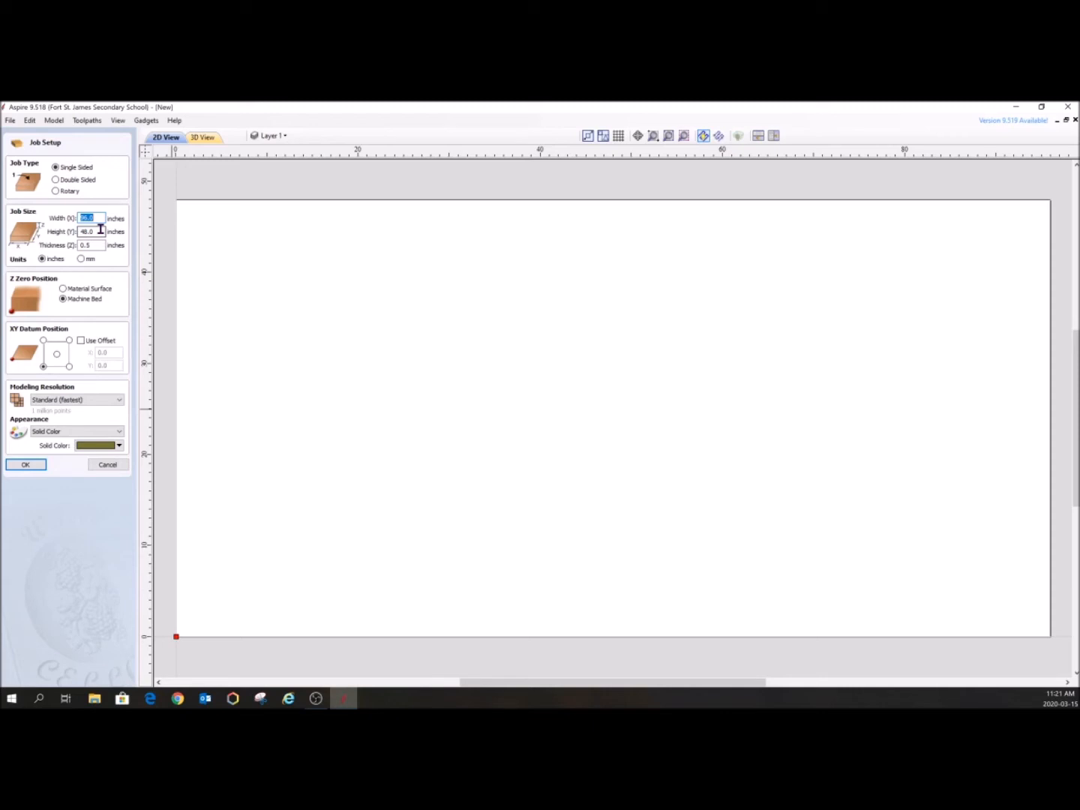
mouse_move(168, 335)
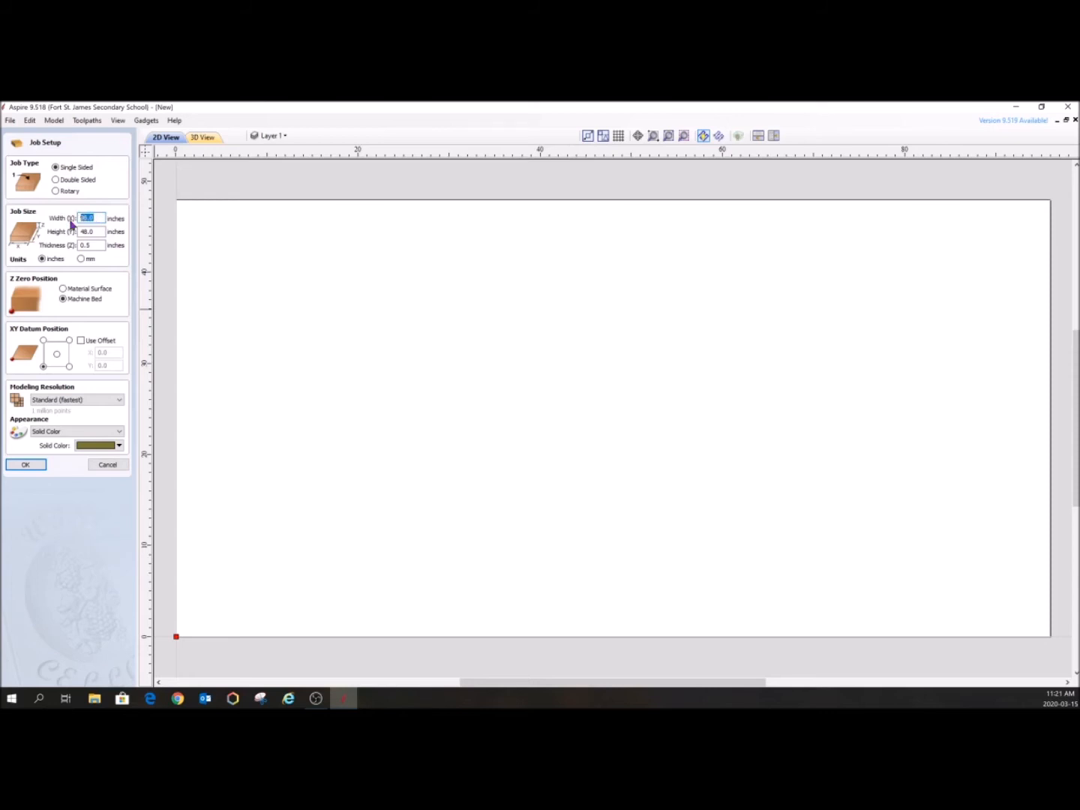
Enter 48 inches as the job width in Job Setup.
text(48)
click(91, 231)
text(96)
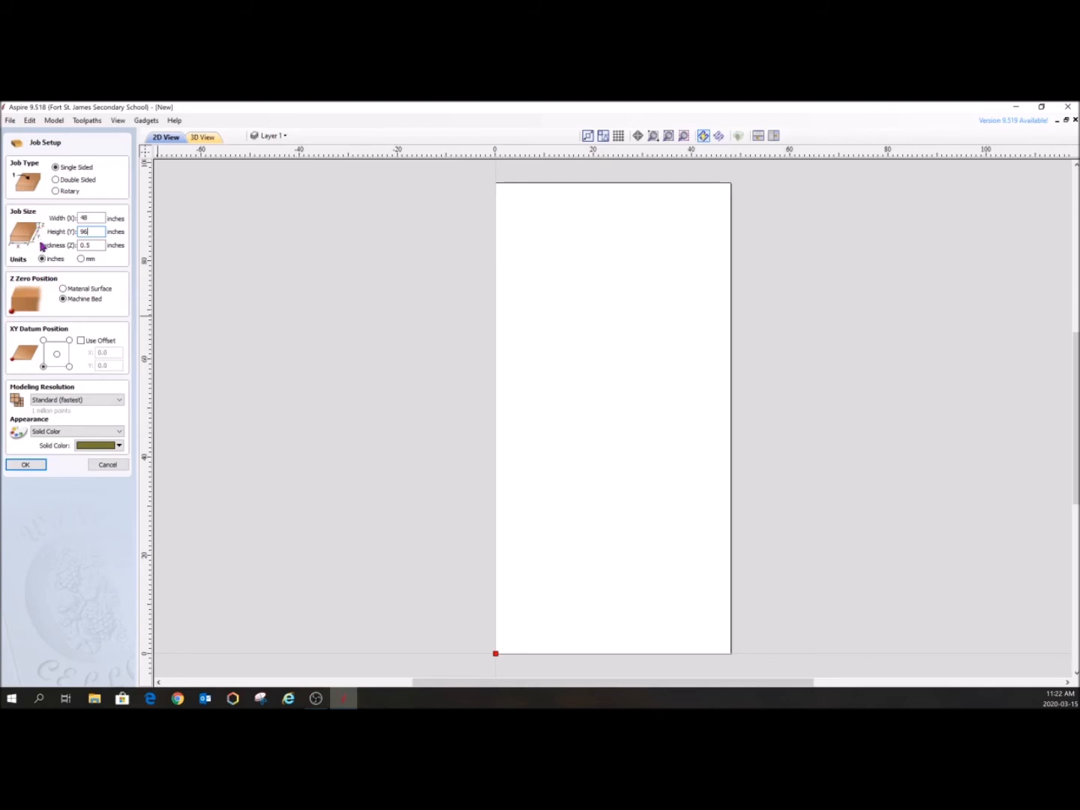
mouse_move(14, 317)
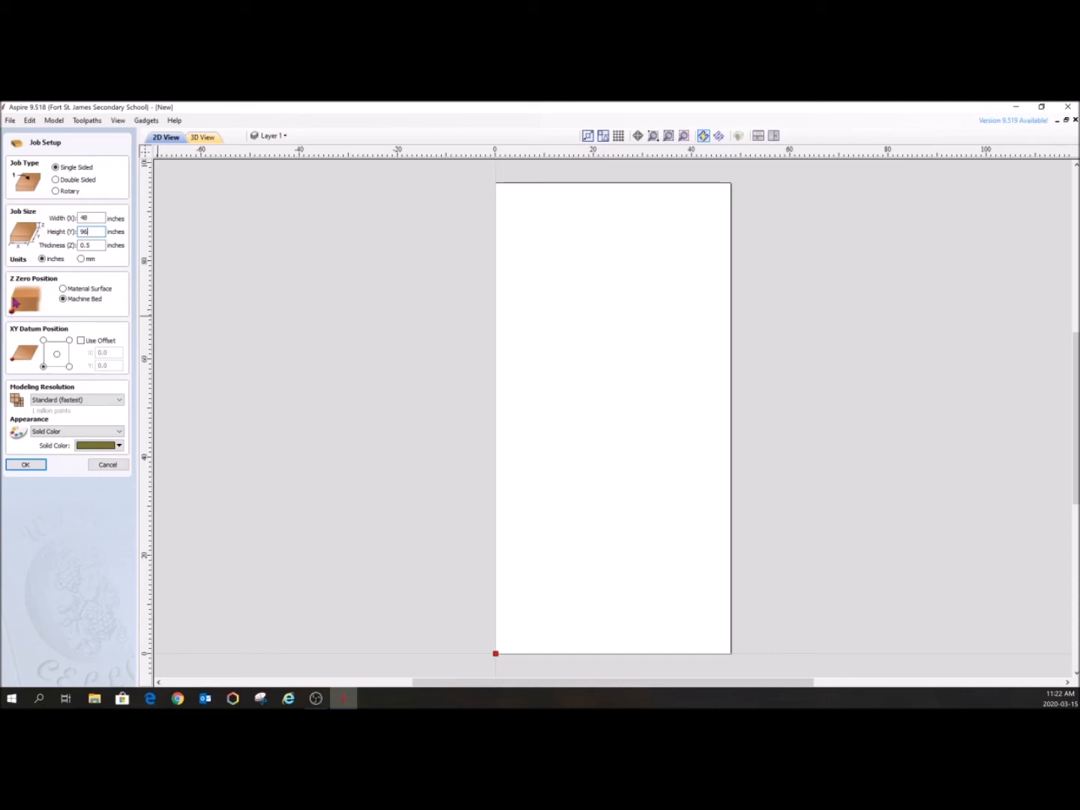
click(64, 288)
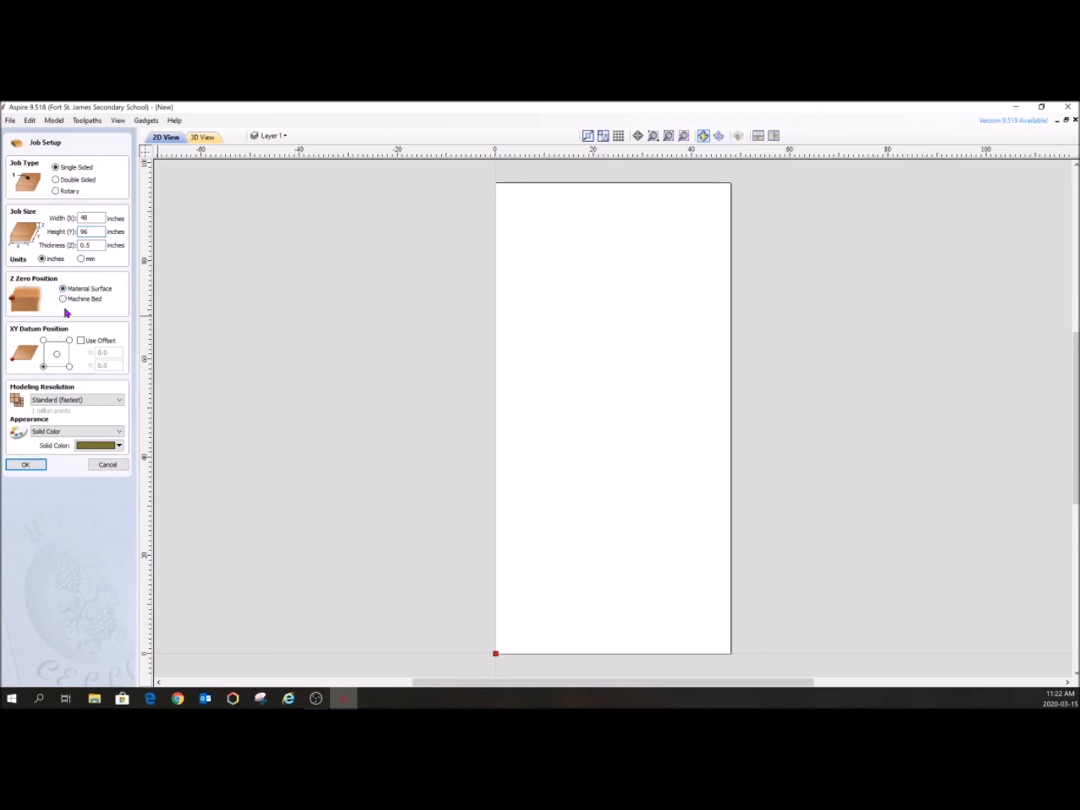
click(63, 298)
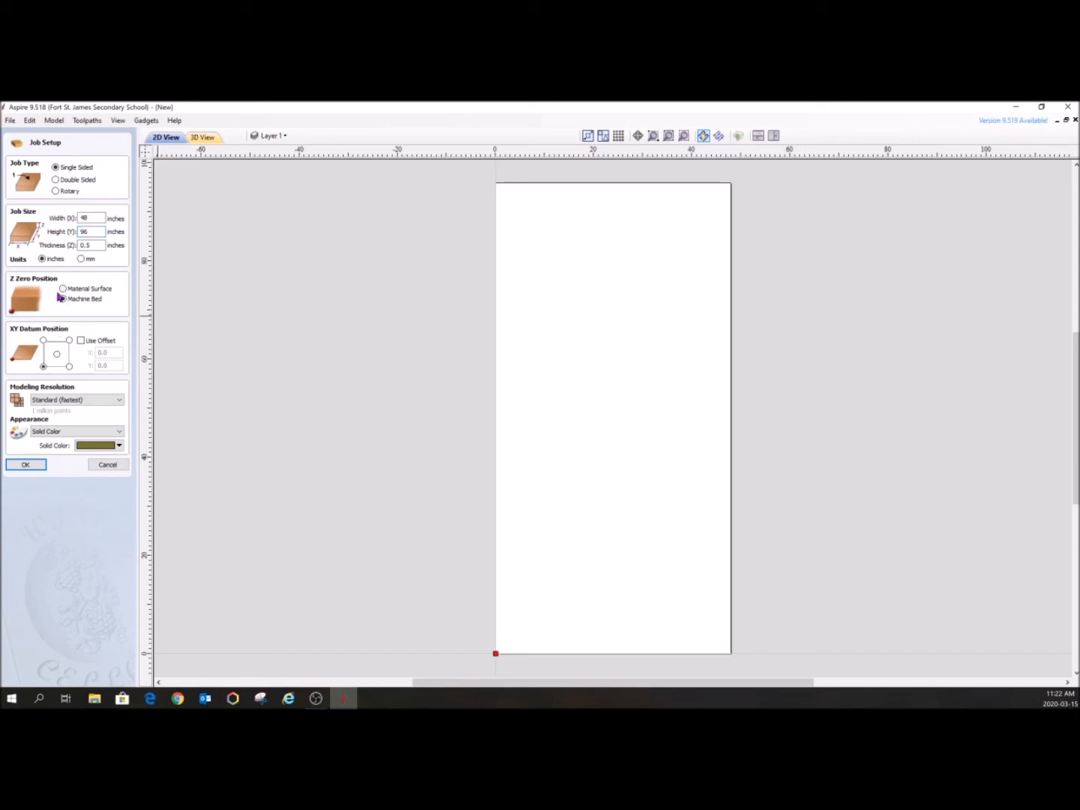
click(63, 299)
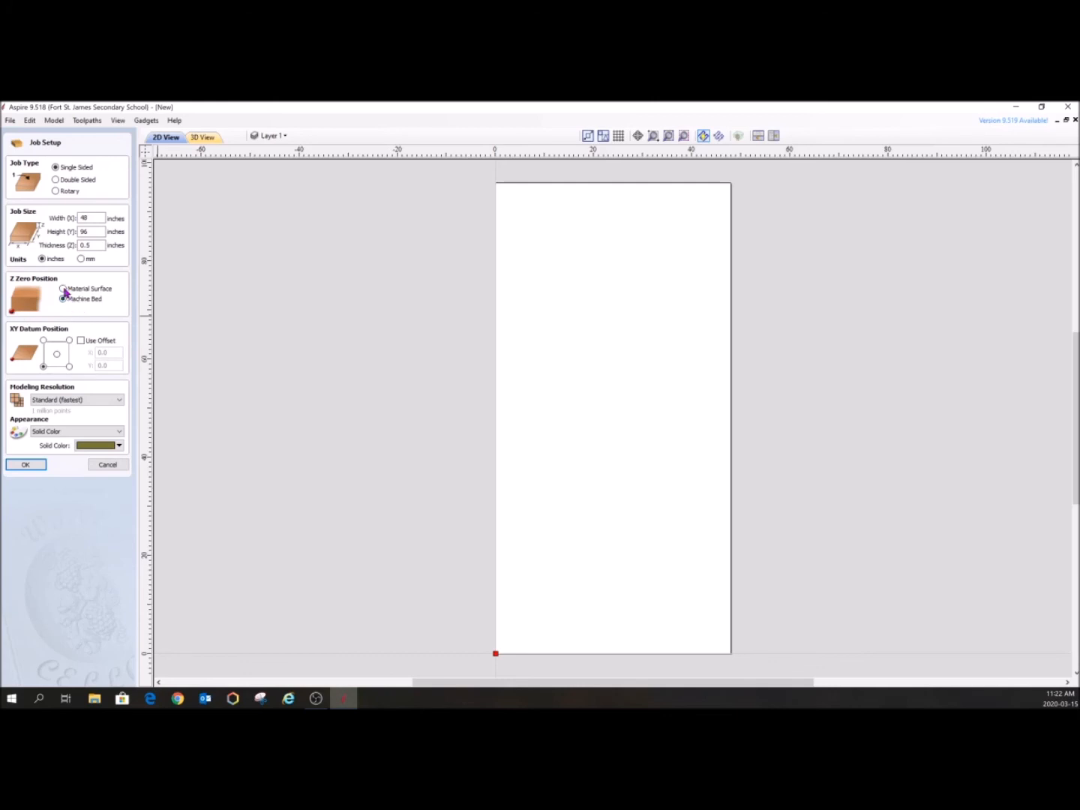
click(63, 289)
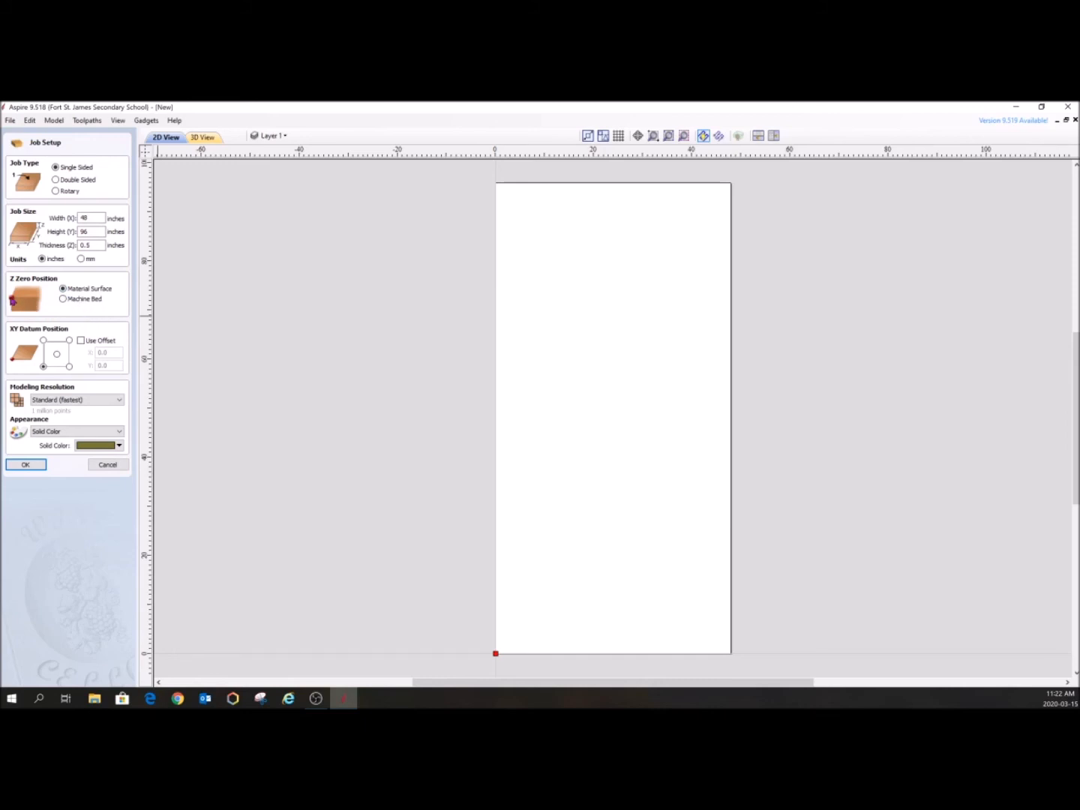
mouse_move(14, 315)
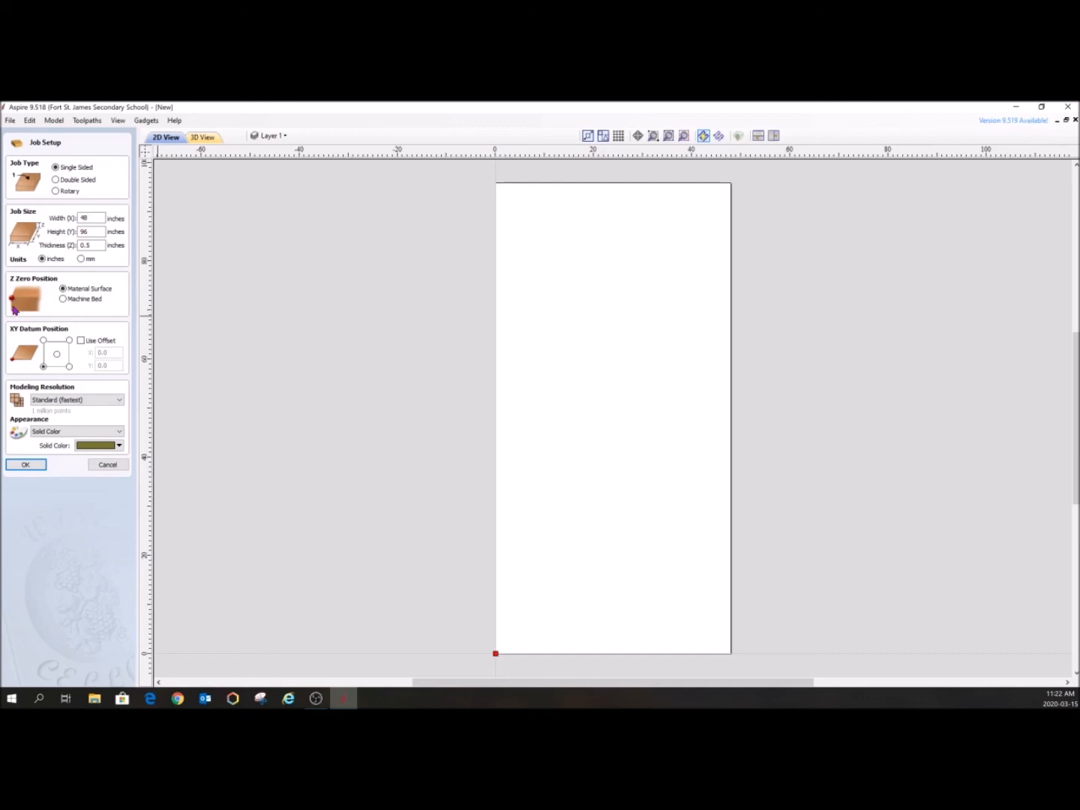
click(63, 299)
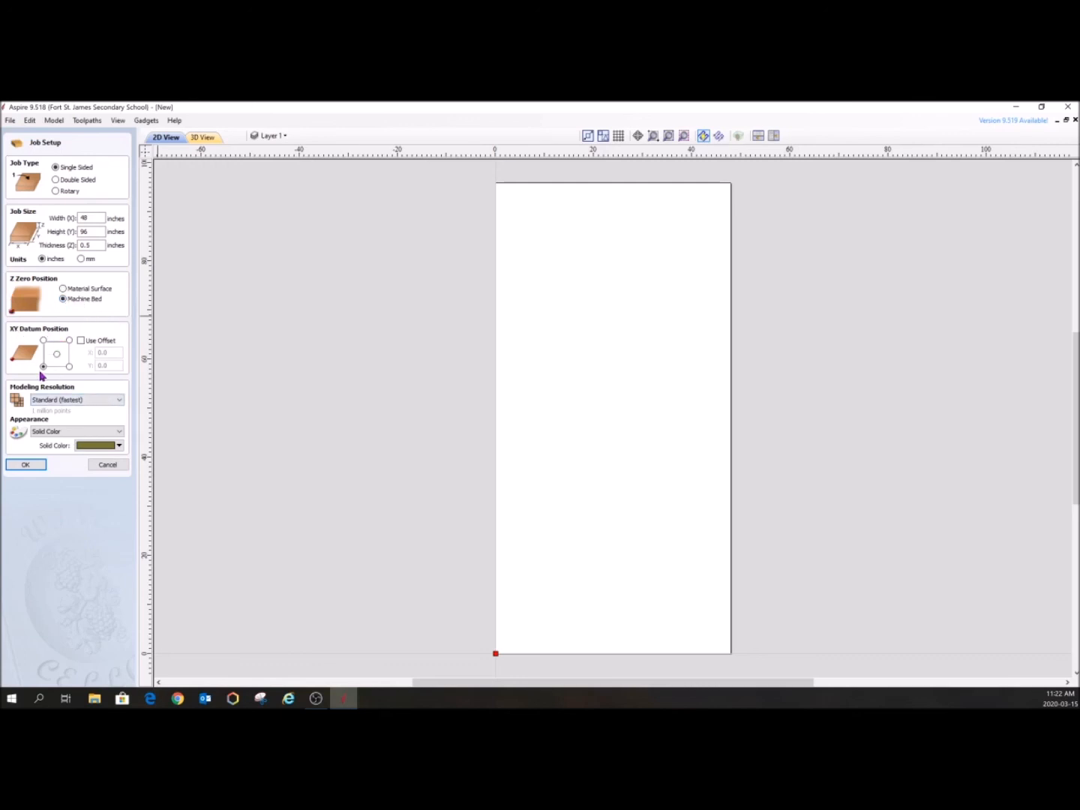
mouse_move(816, 206)
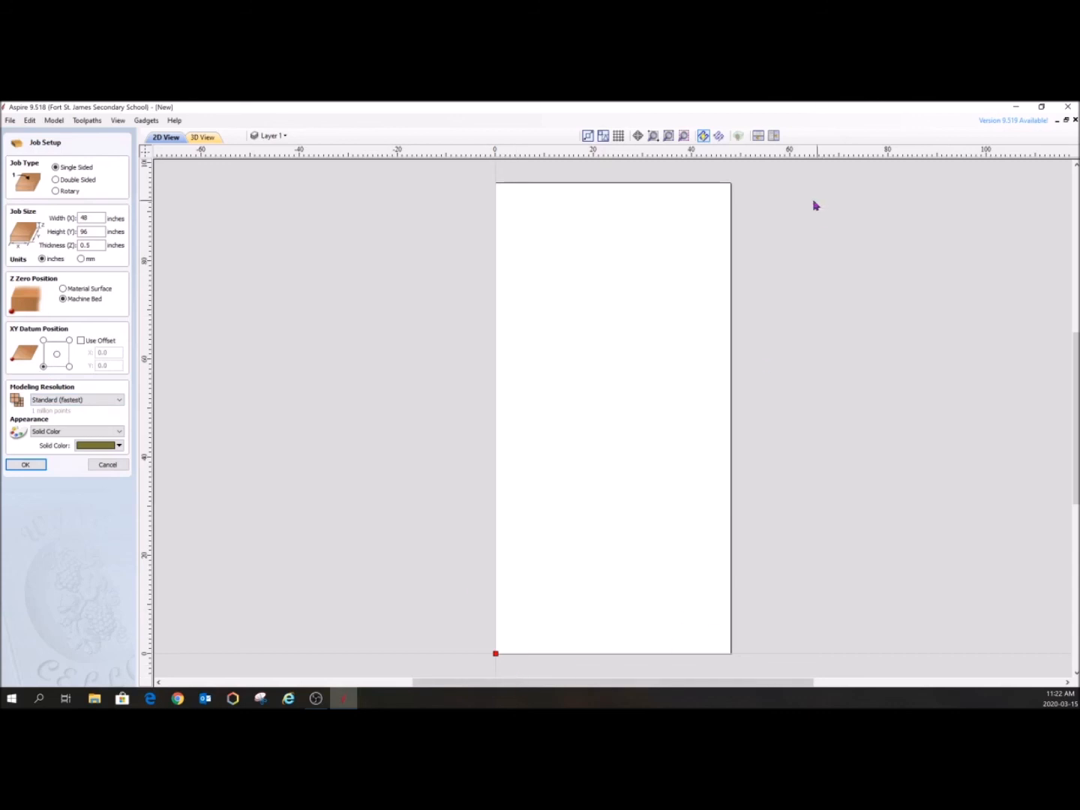
mouse_move(512, 180)
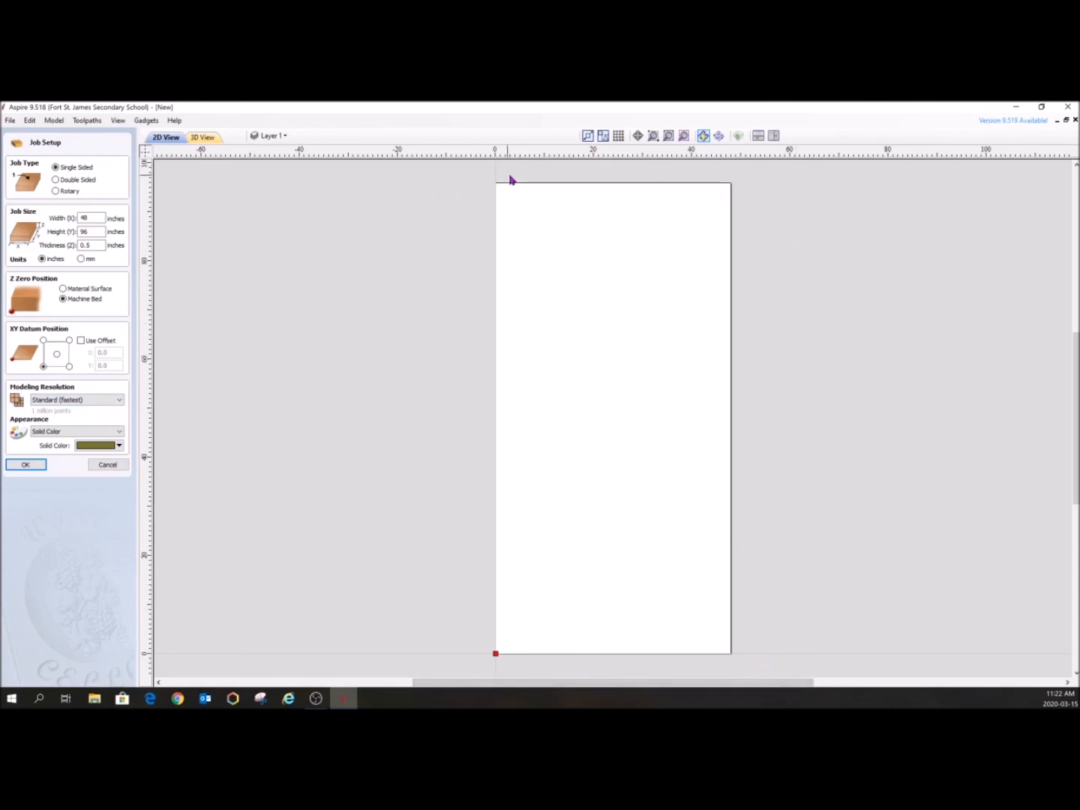
mouse_move(496, 658)
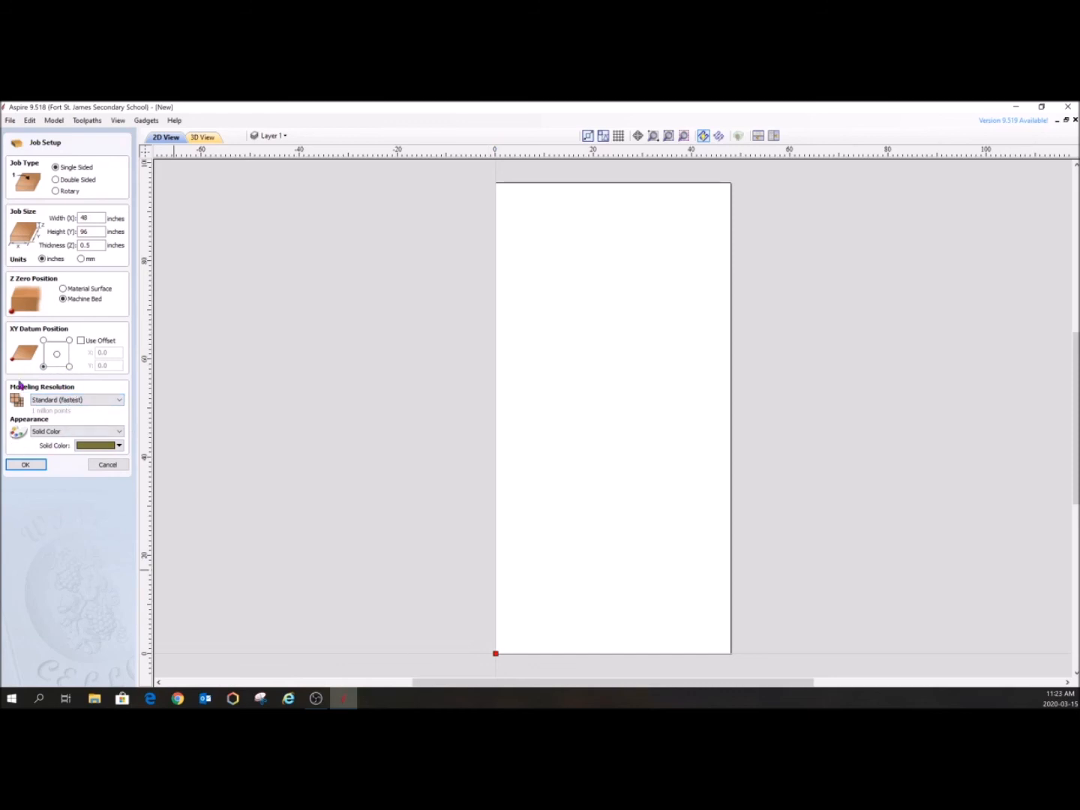
mouse_move(50, 408)
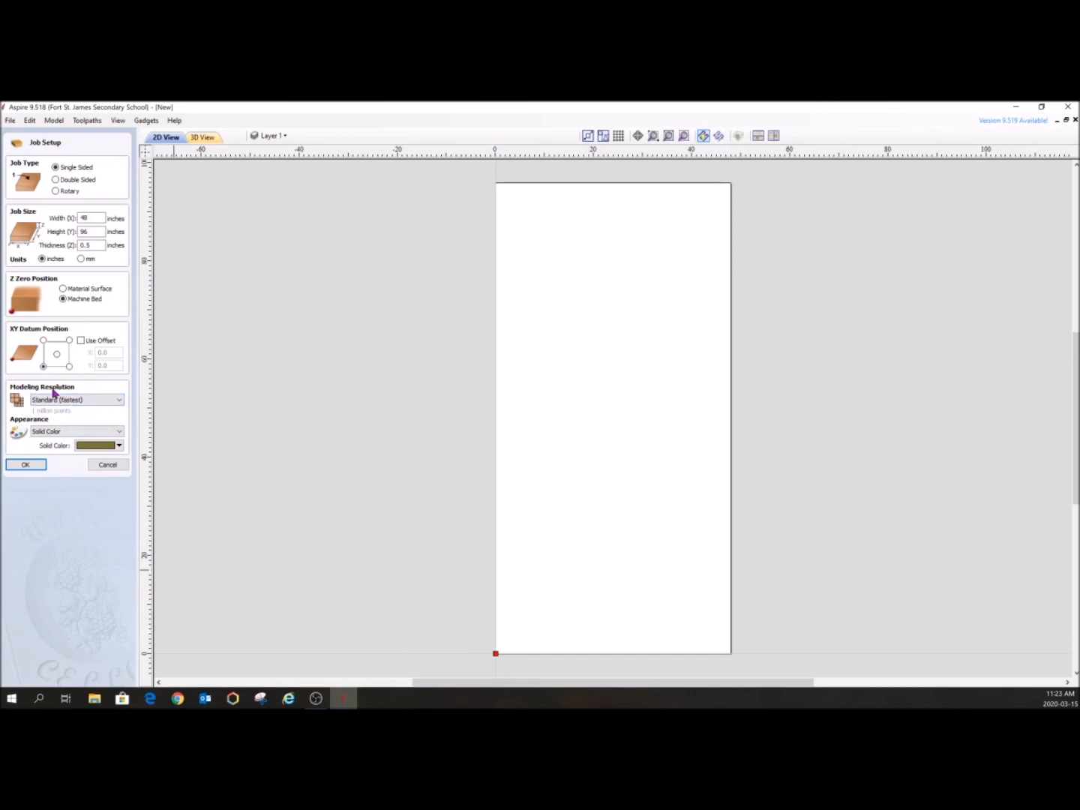
mouse_move(39, 530)
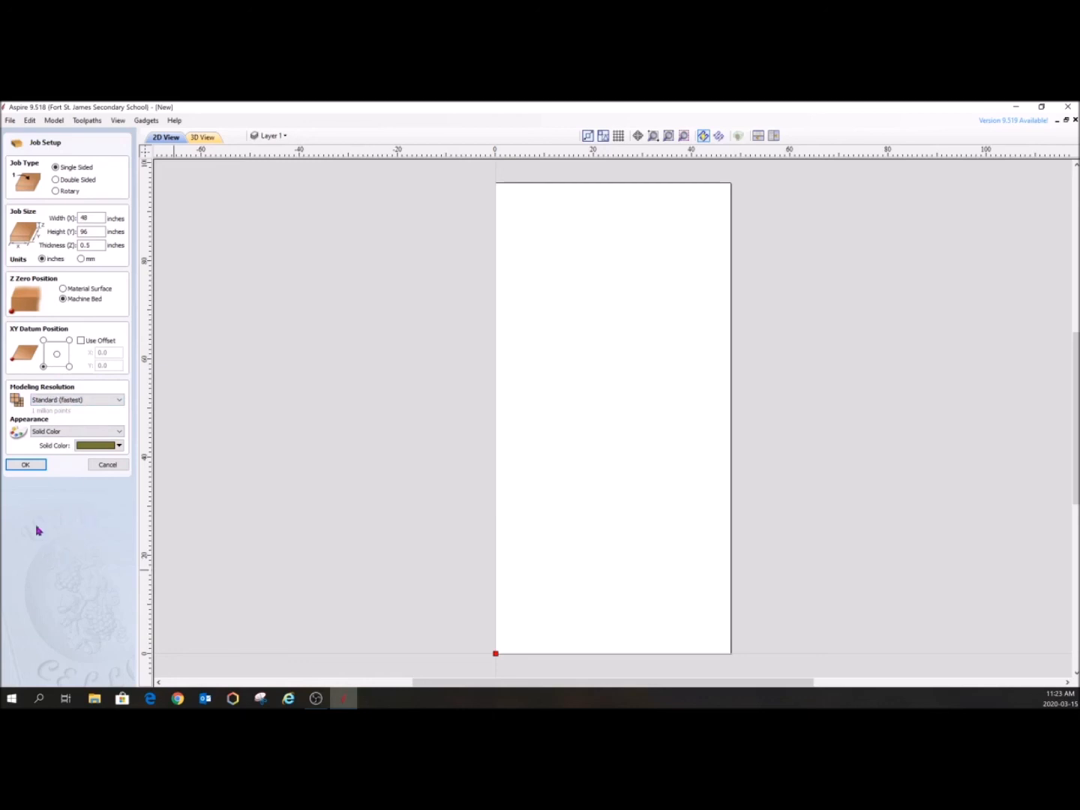